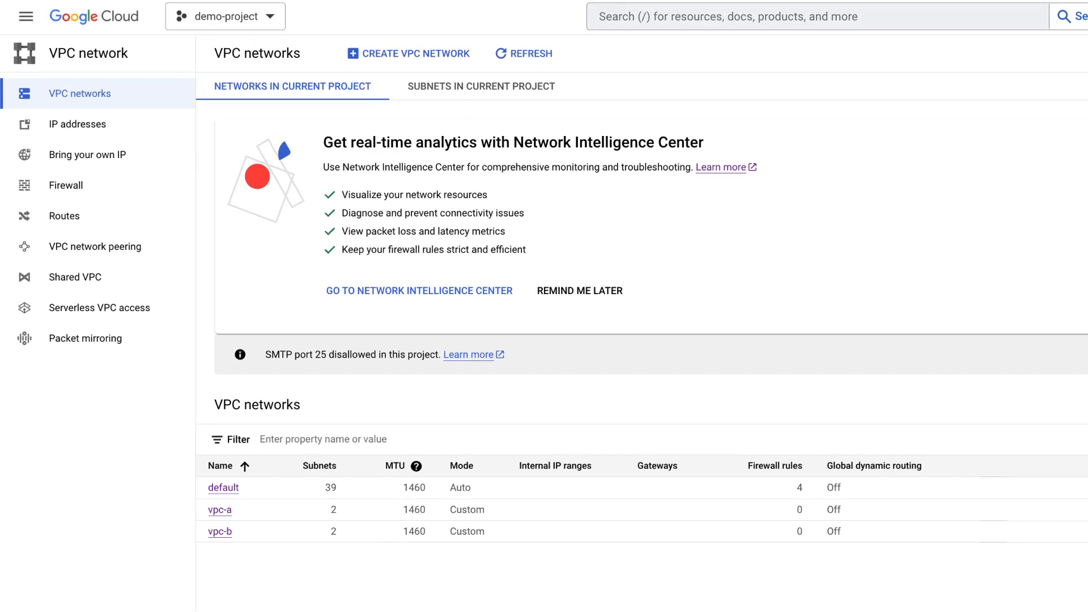
- Go to VPC network peering and start a new peering connection
click(95, 246)
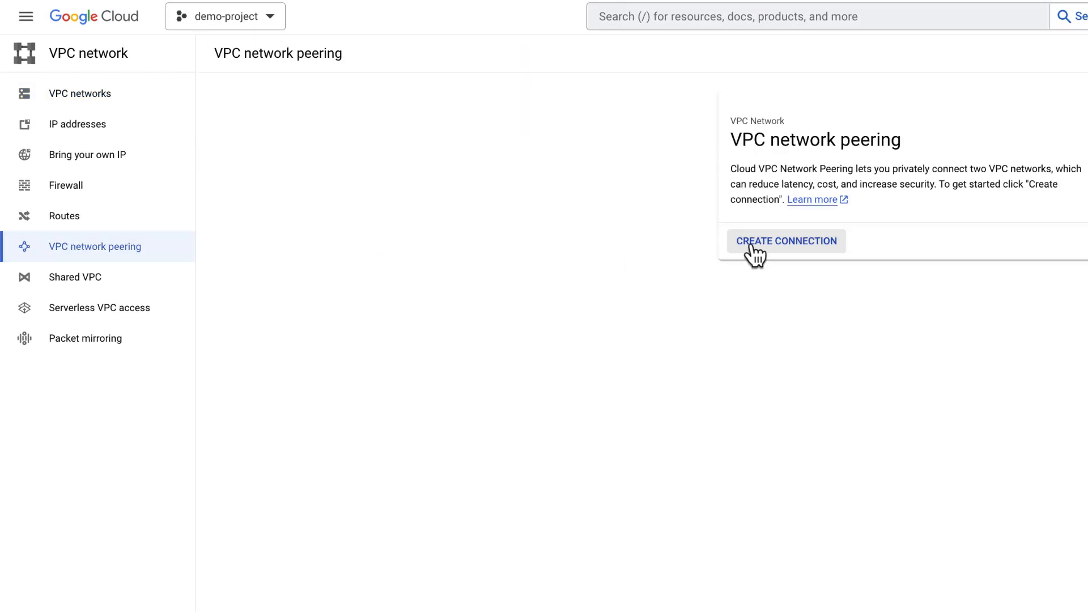
click(787, 240)
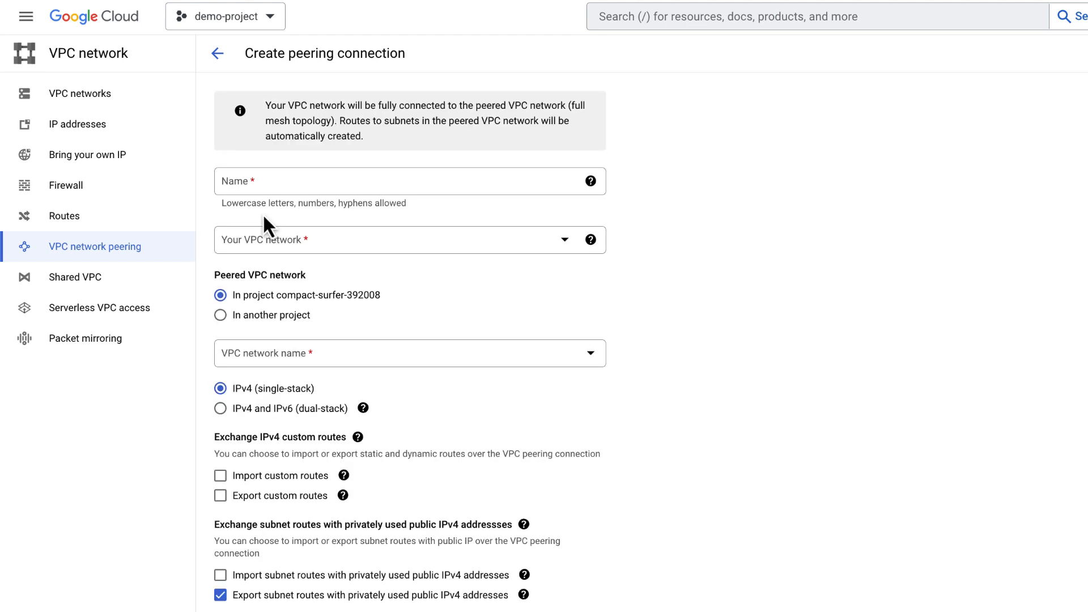
- Create peering-a-to-b from vpc-a to vpc-b, importing subnet routes with public IPv4
click(409, 181)
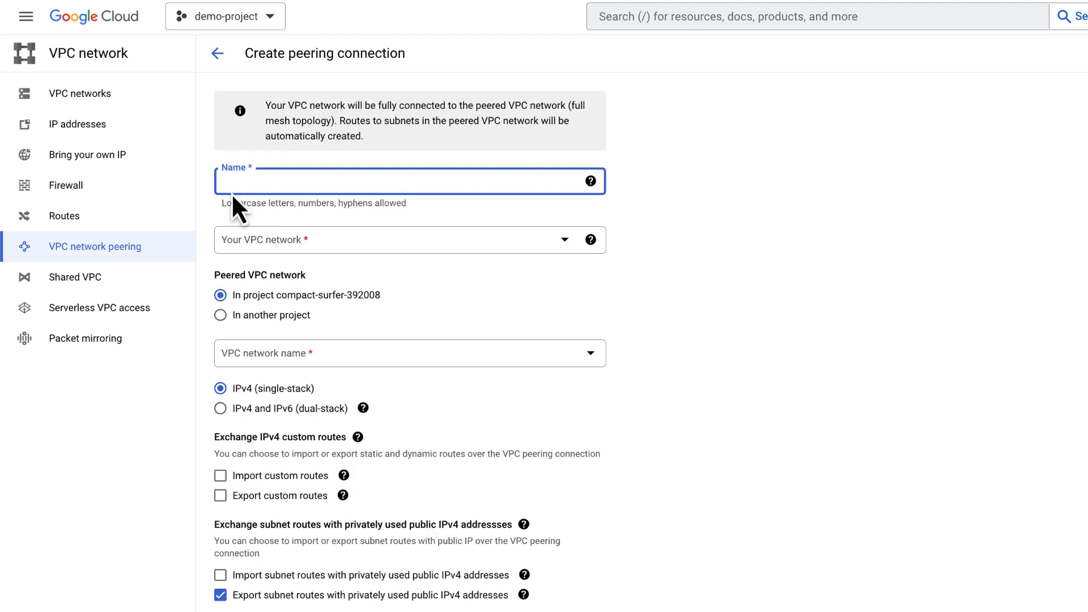
click(403, 239)
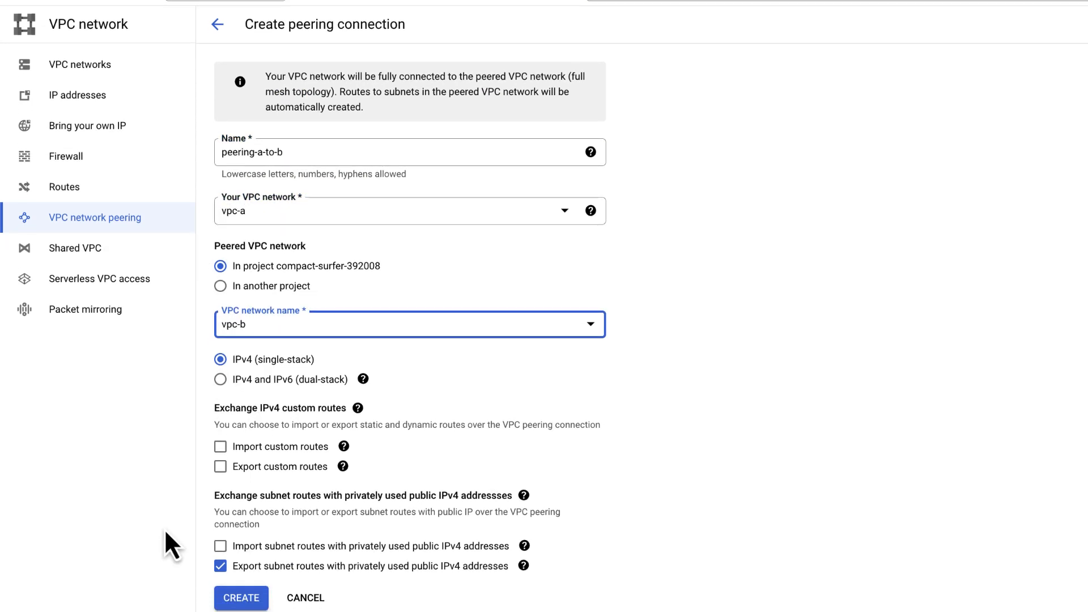
scroll(down, 3)
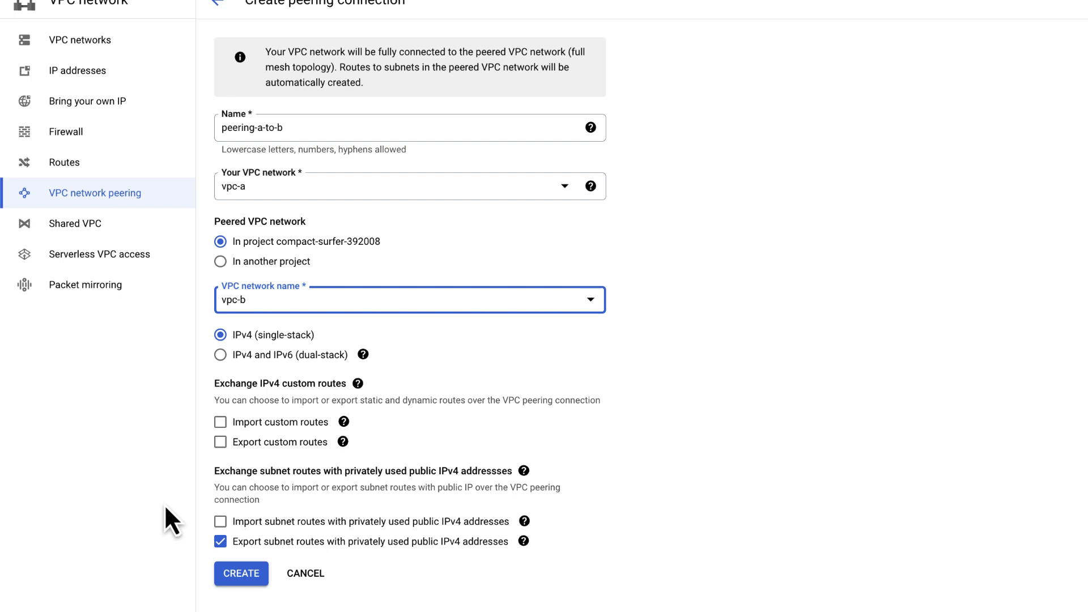
mouse_move(194, 530)
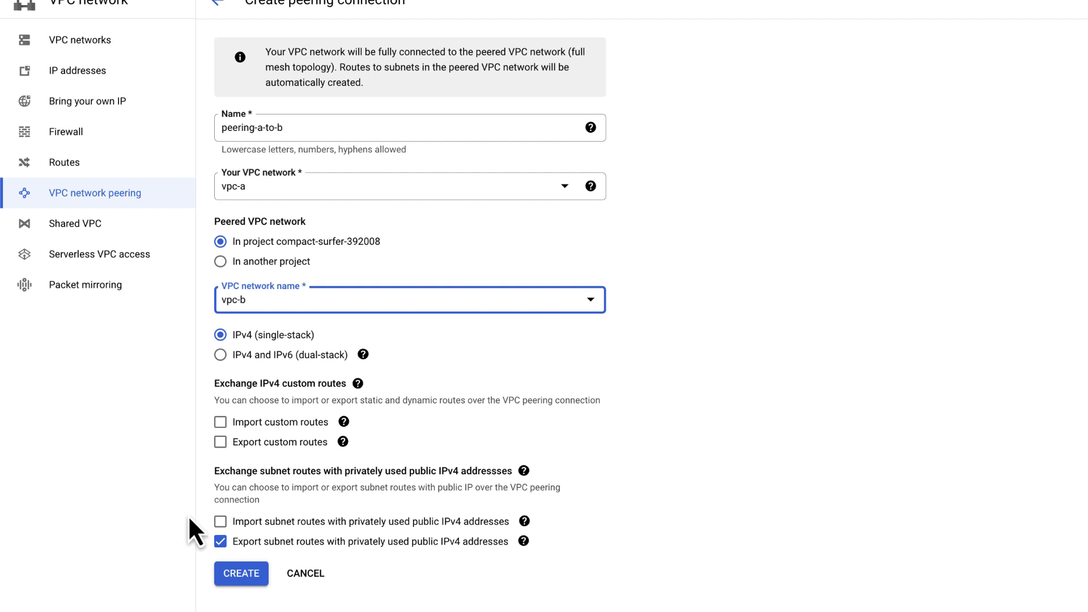
click(221, 521)
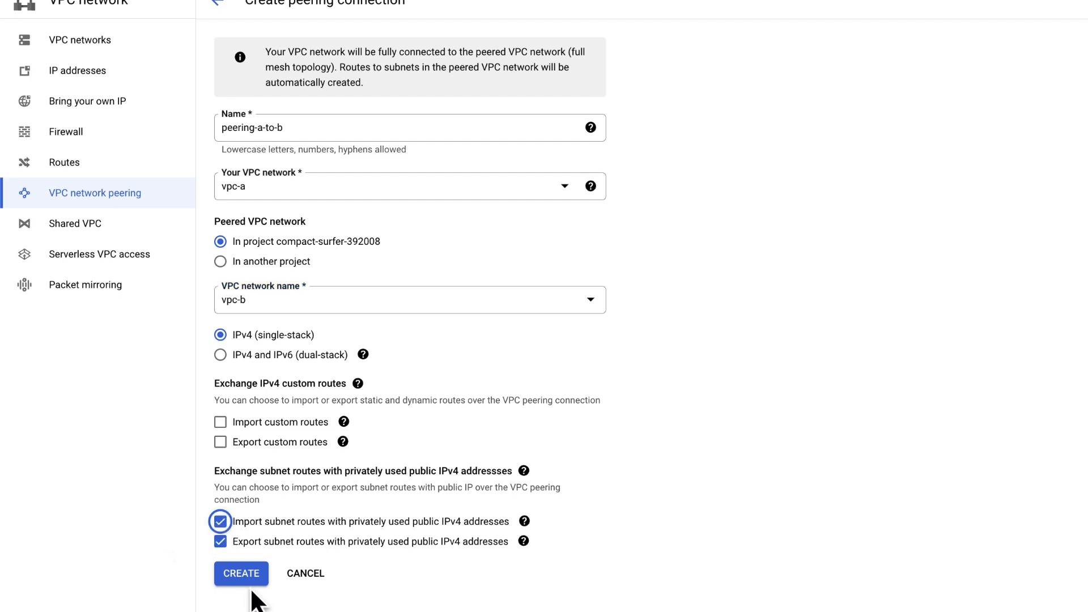
click(240, 573)
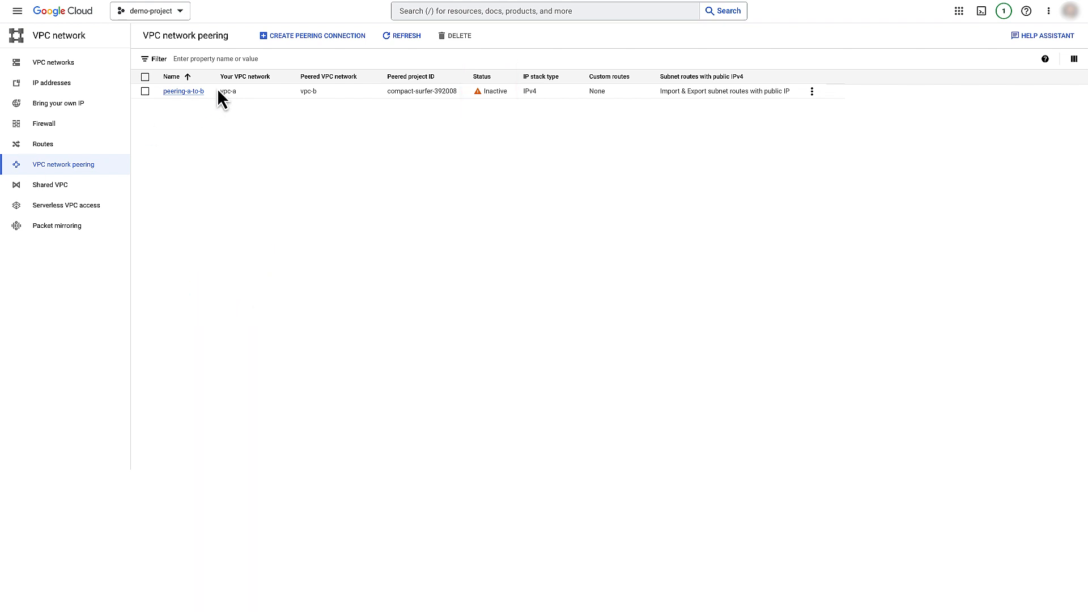
mouse_move(312, 45)
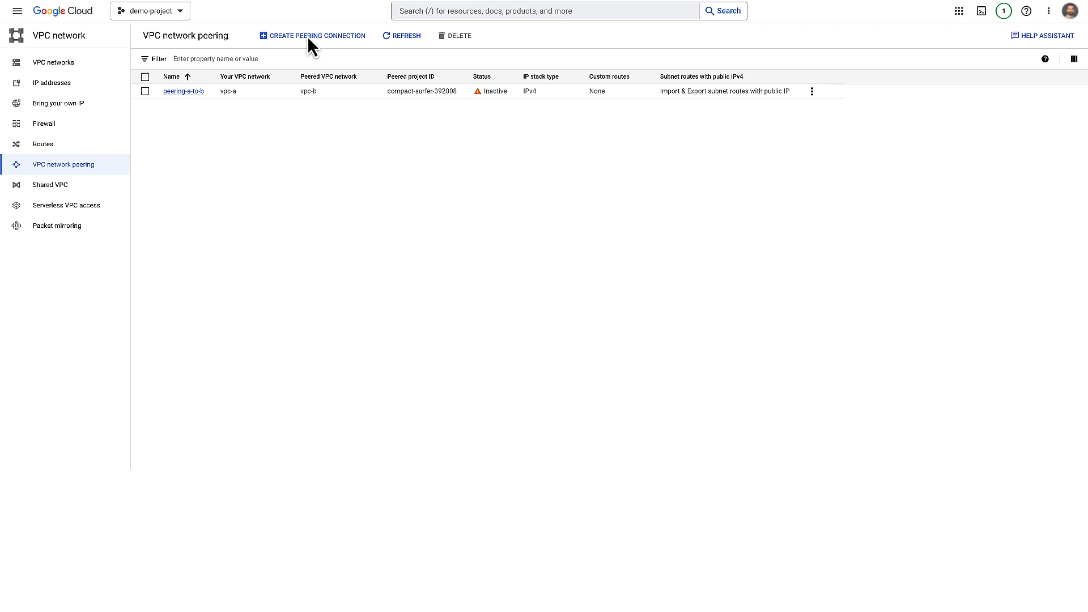
- Begin peering-b-to-a with vpc-b as its own network and choose the peered network
click(311, 35)
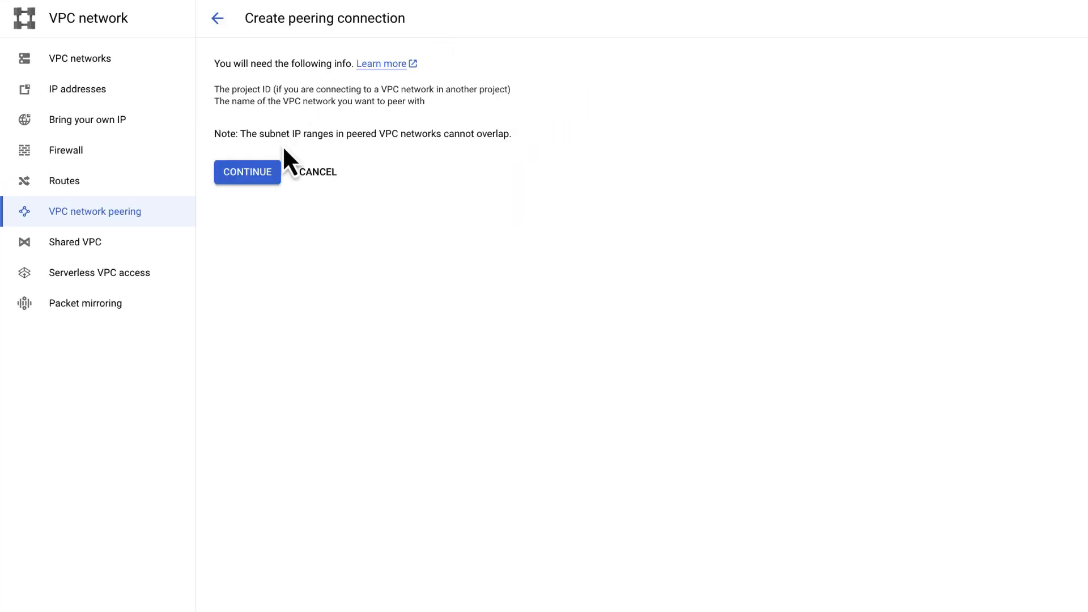
click(247, 173)
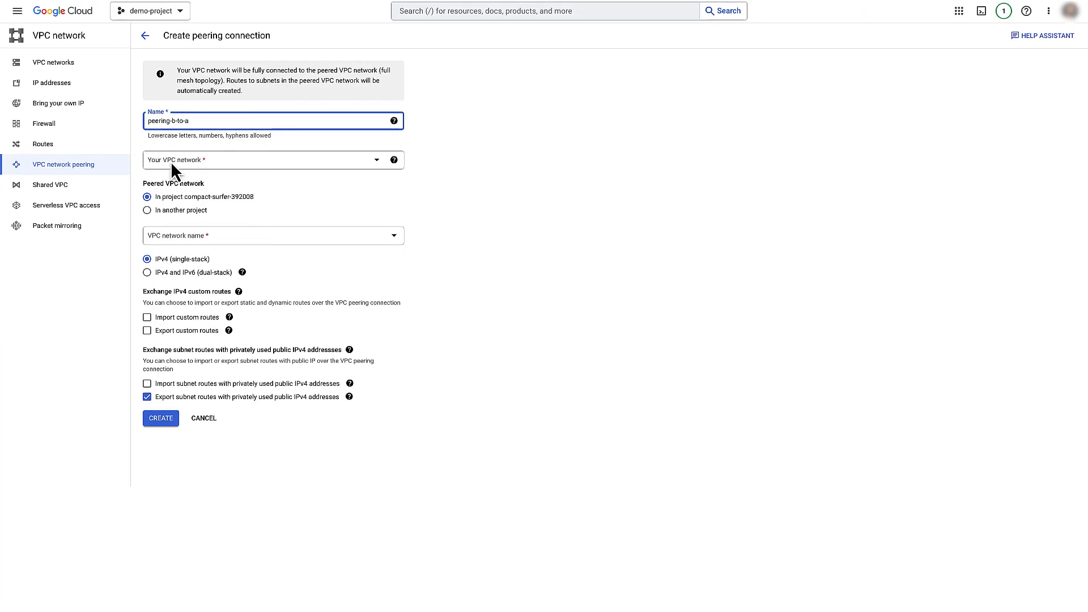
click(273, 236)
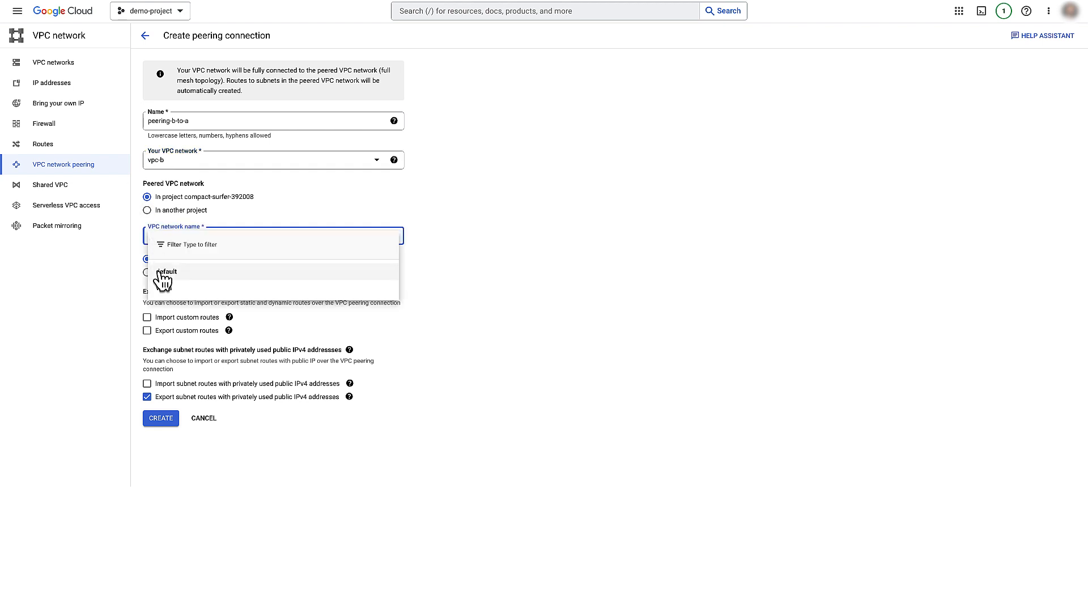
click(160, 418)
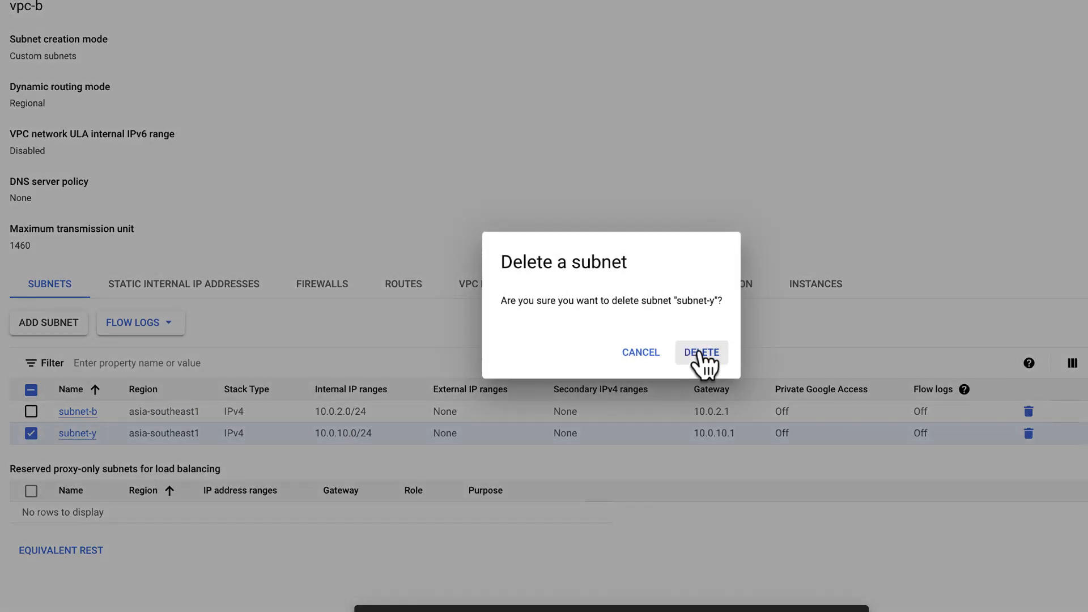
- Confirm deletion of vpc-b's overlapping subnet-y (10.0.10.0/24)
click(700, 352)
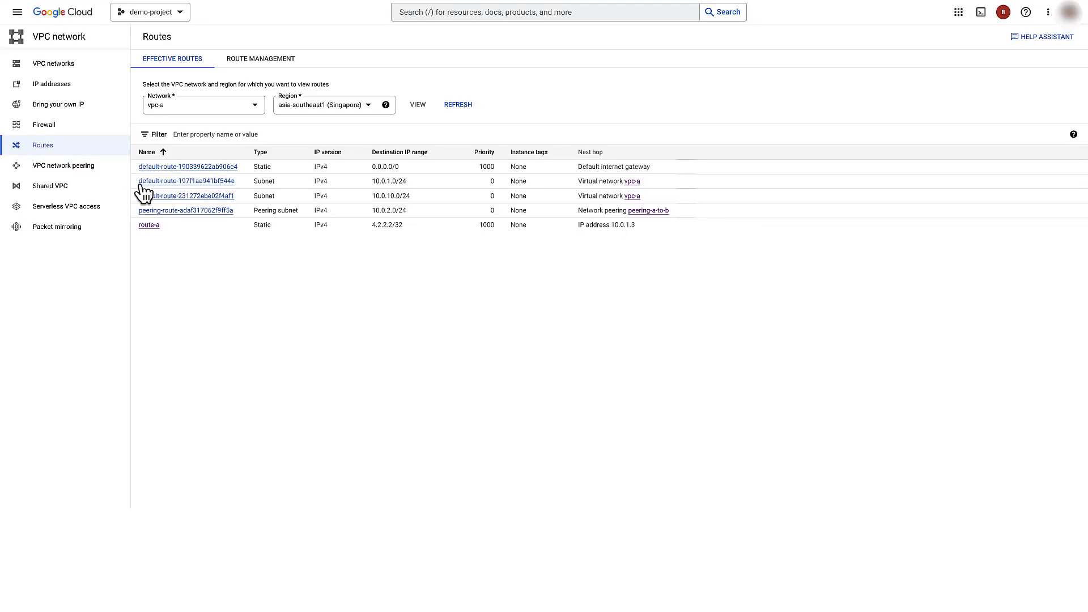
- View peering-a-to-b's details from the vpc-a routes next-hop link
click(643, 211)
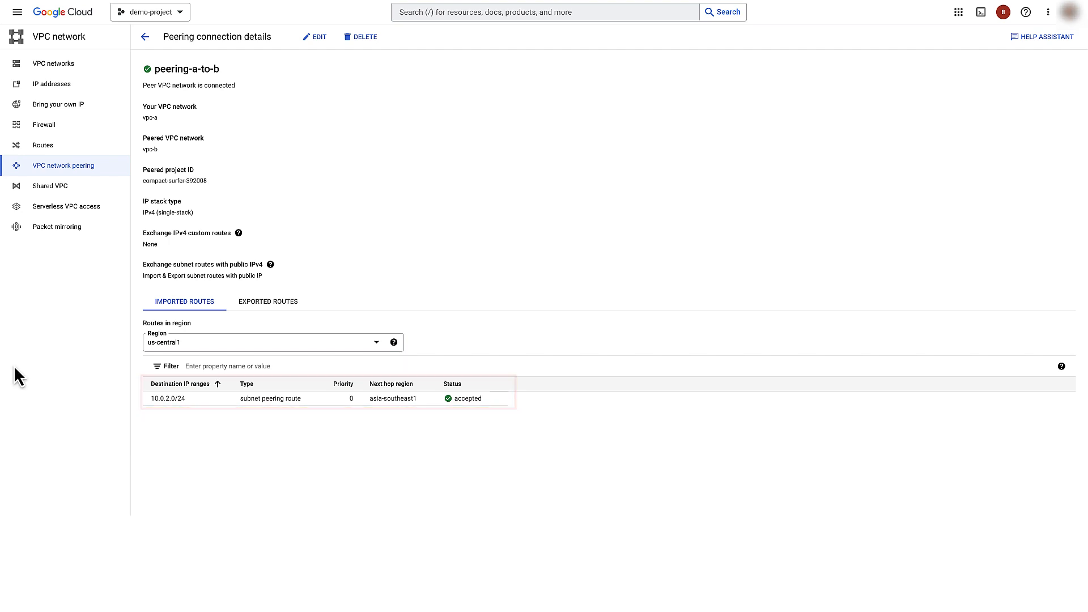
- Return to the peering list showing peering-a-to-b and peering-b-to-a Active
click(267, 301)
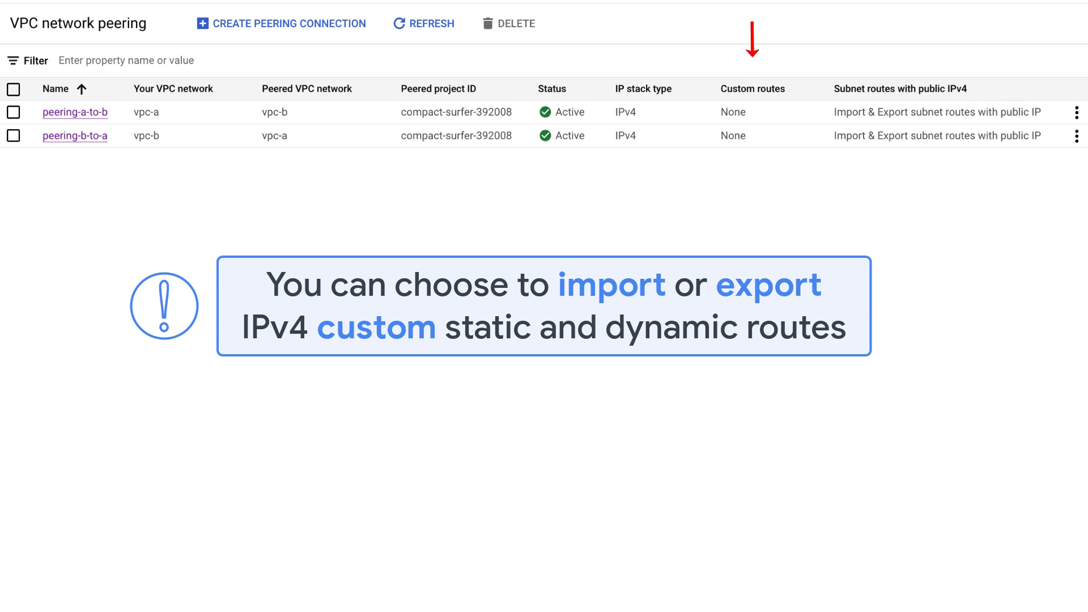
- Edit peering-a-to-b and turn on Import custom routes, export left off
click(75, 112)
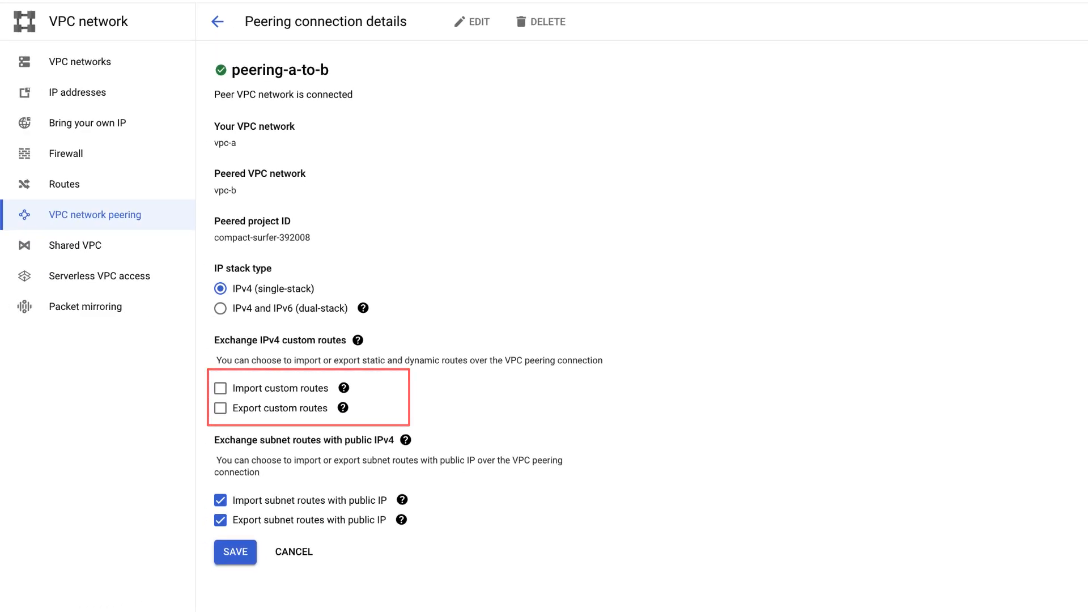
click(221, 388)
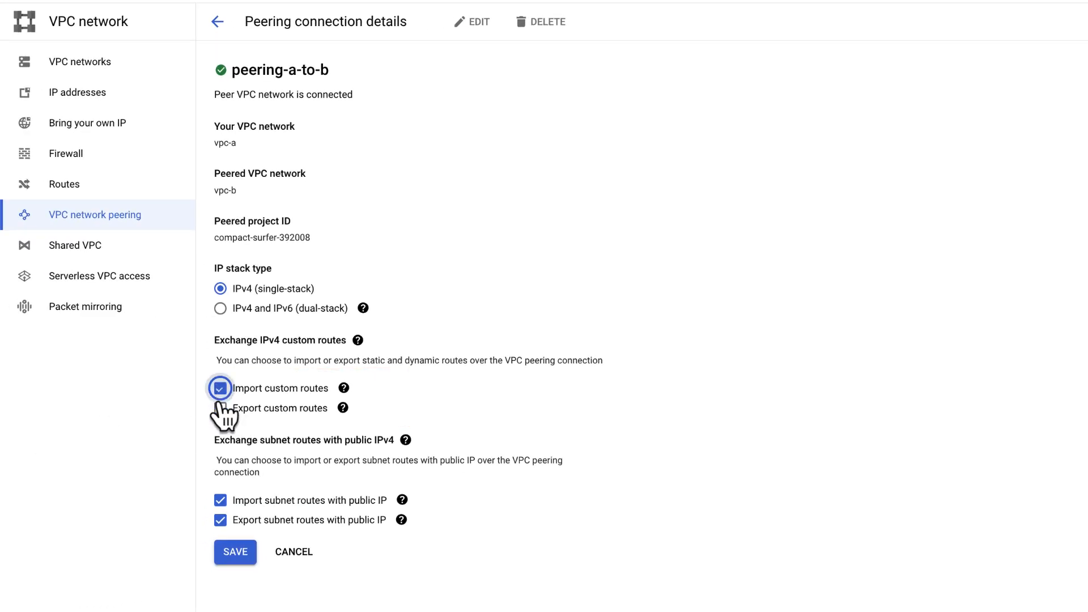